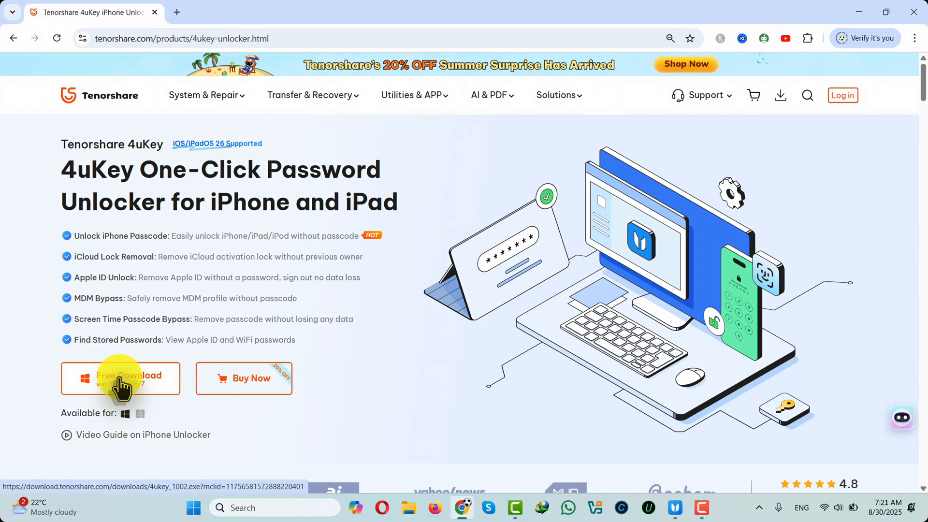
mouse_move(242, 378)
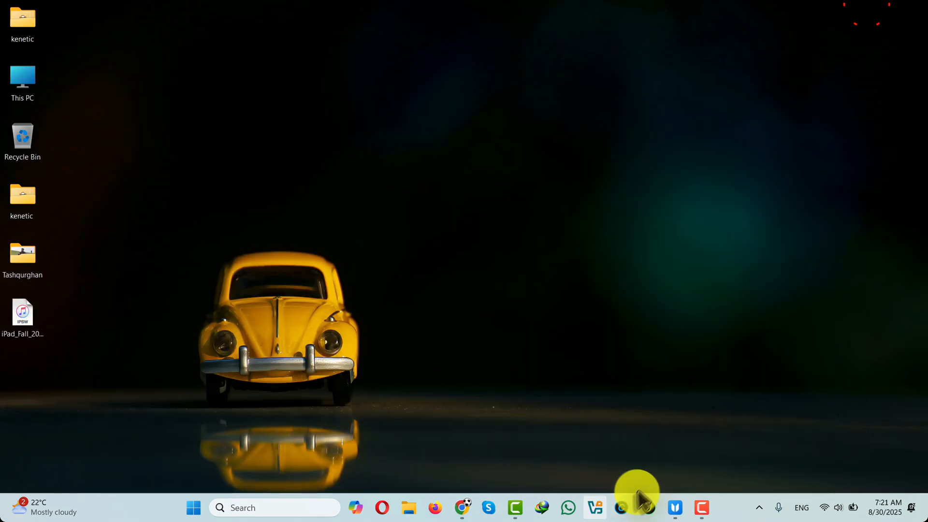
Launch 4uKey, start Unlock iOS Screen and switch the device type from iPhone to iPad
click(595, 508)
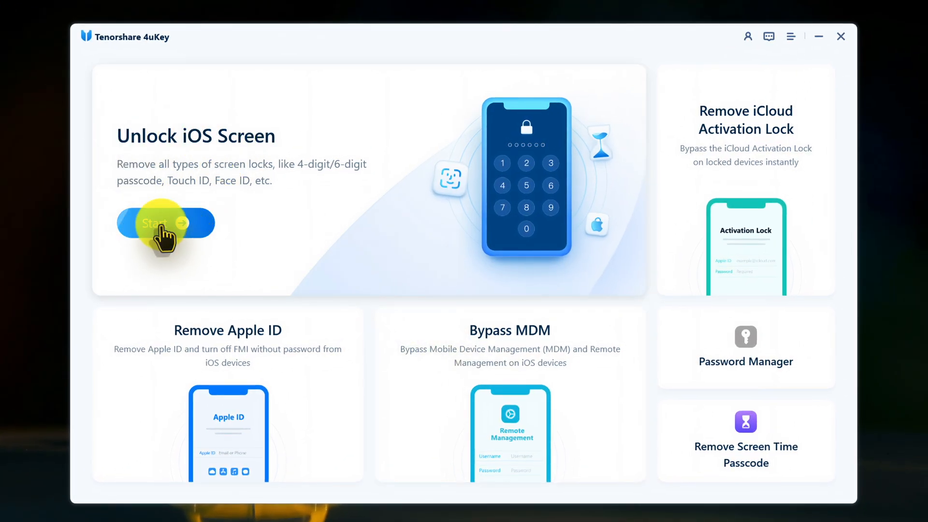
click(166, 223)
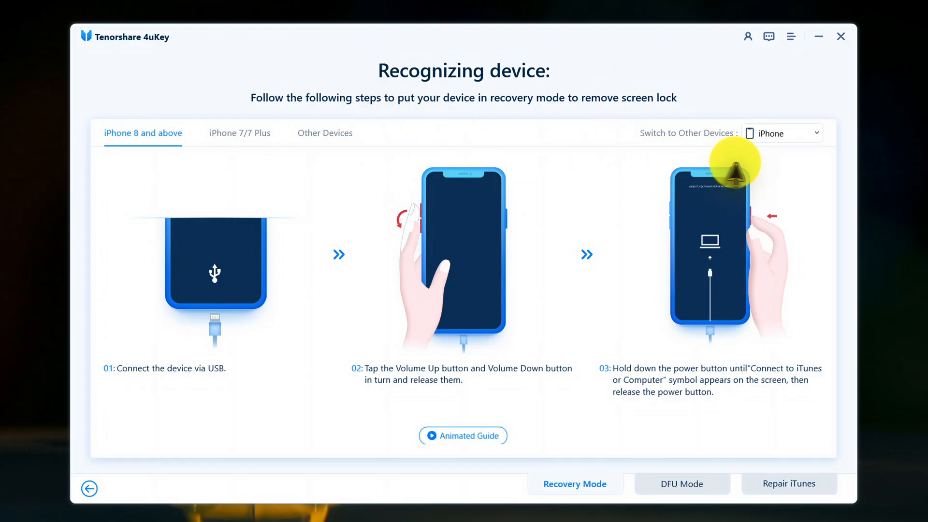
click(780, 133)
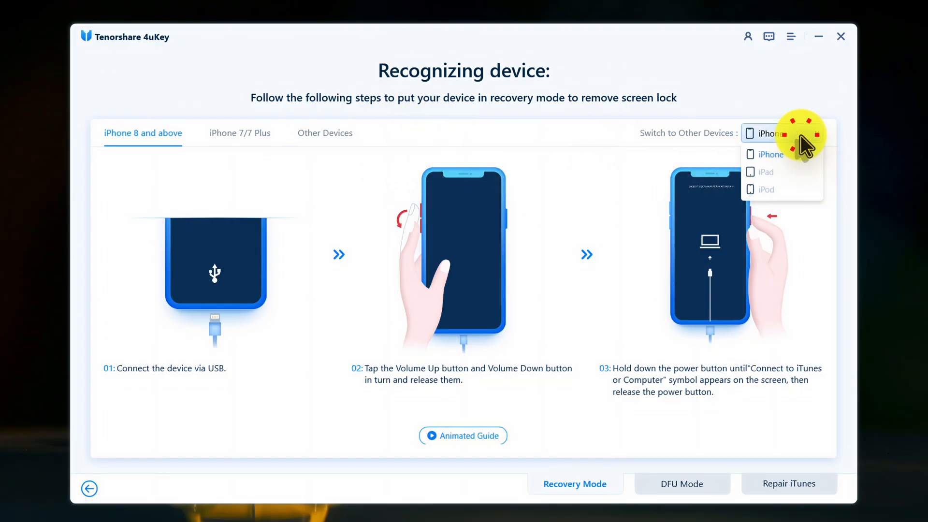
click(766, 172)
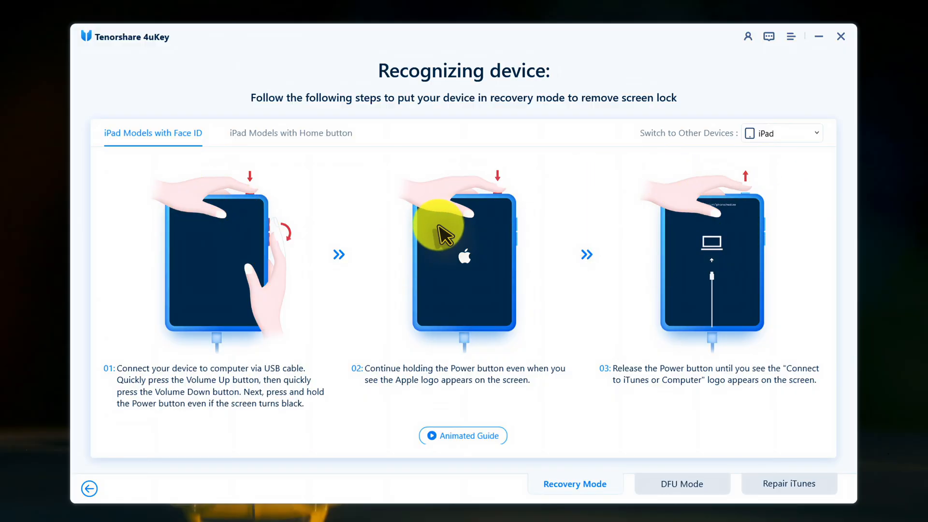
mouse_move(462, 196)
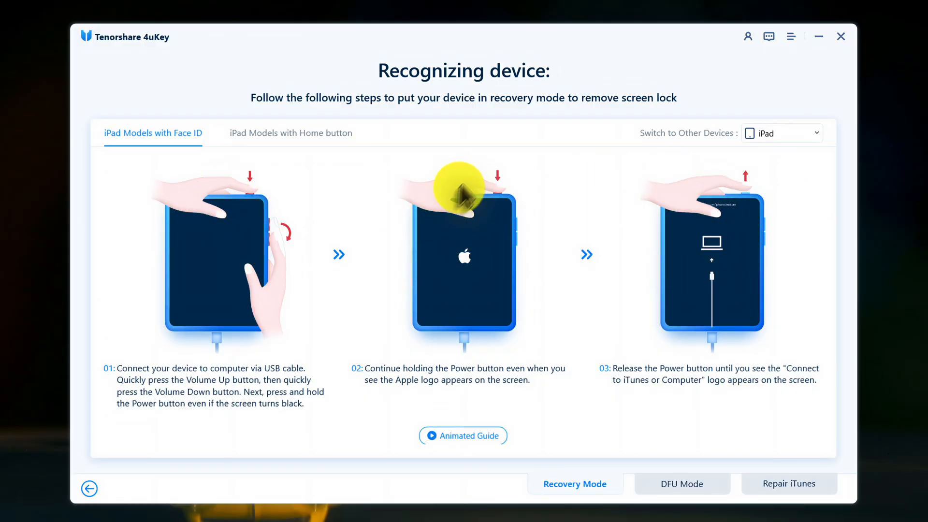
click(291, 133)
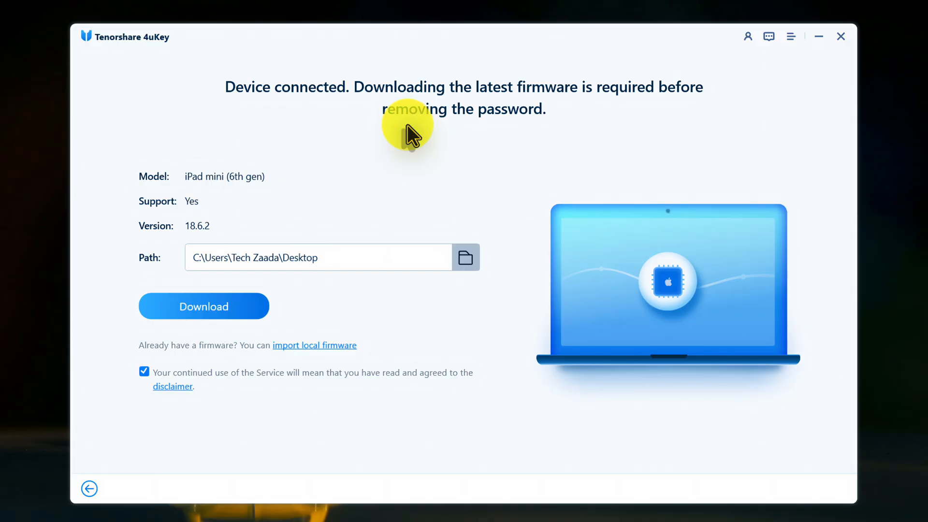
mouse_move(307, 213)
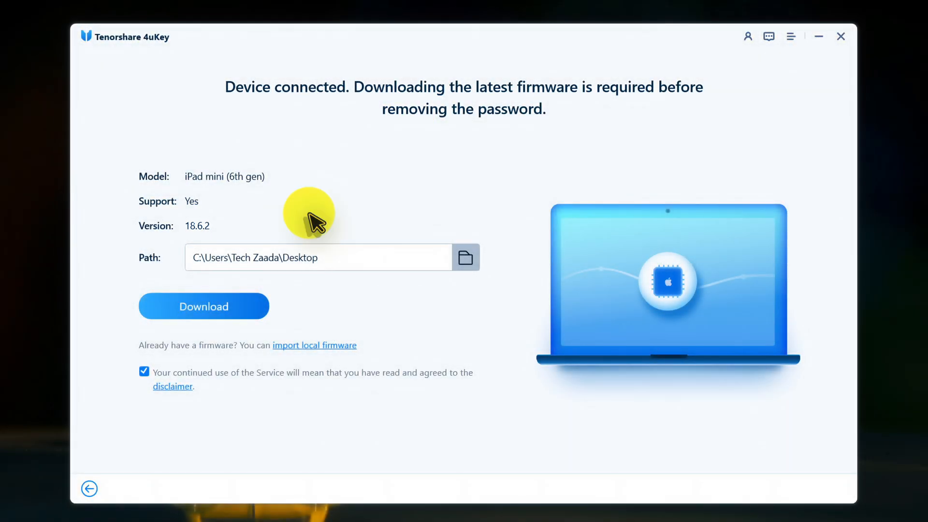
mouse_move(240, 321)
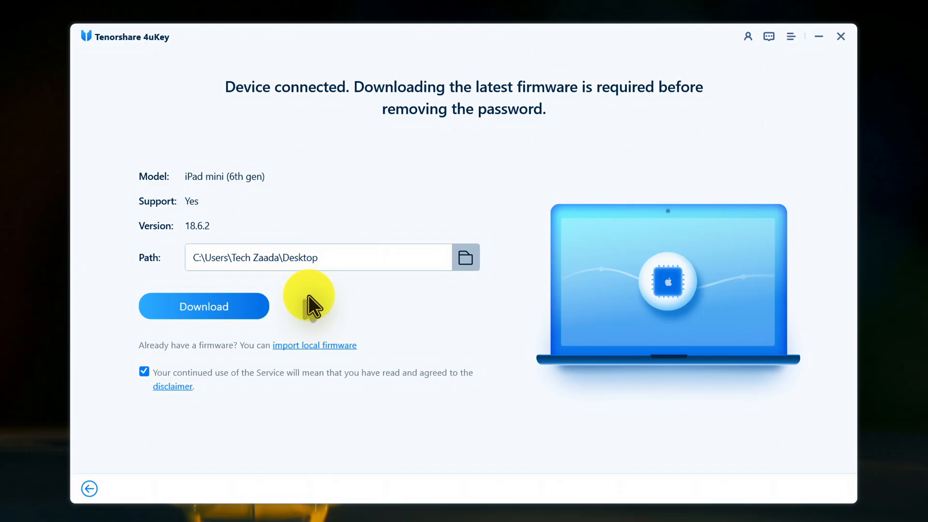
Download the required firmware for the iPad mini (6th gen) to the Desktop path
click(203, 306)
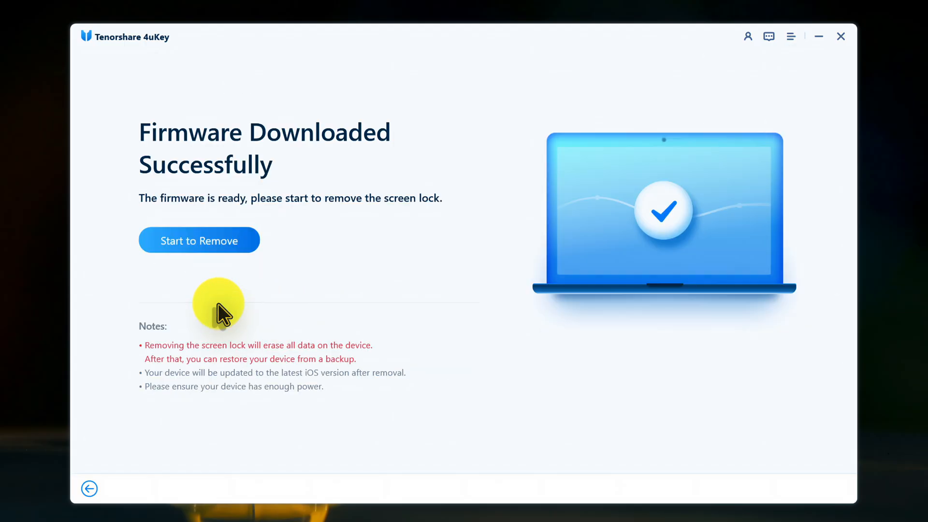
mouse_move(220, 156)
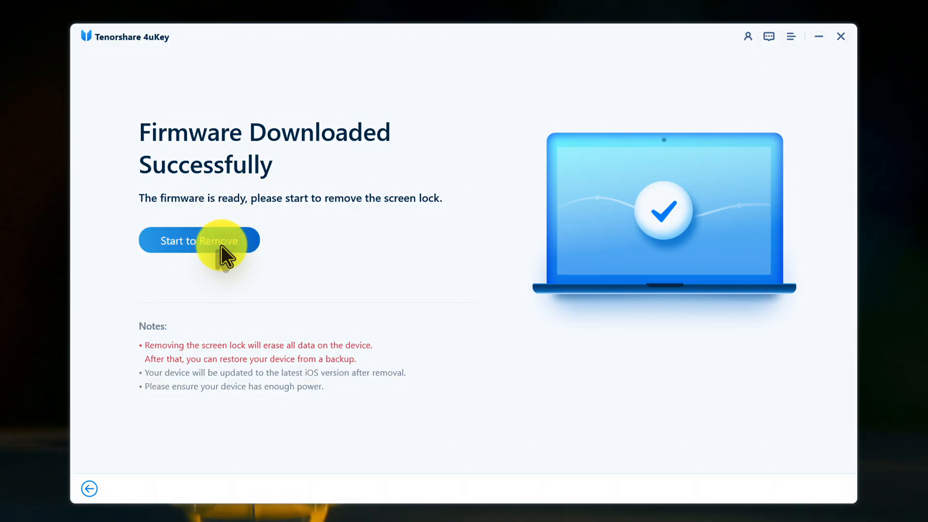
Start removing the iPad mini's screen lock and wait for success
click(199, 240)
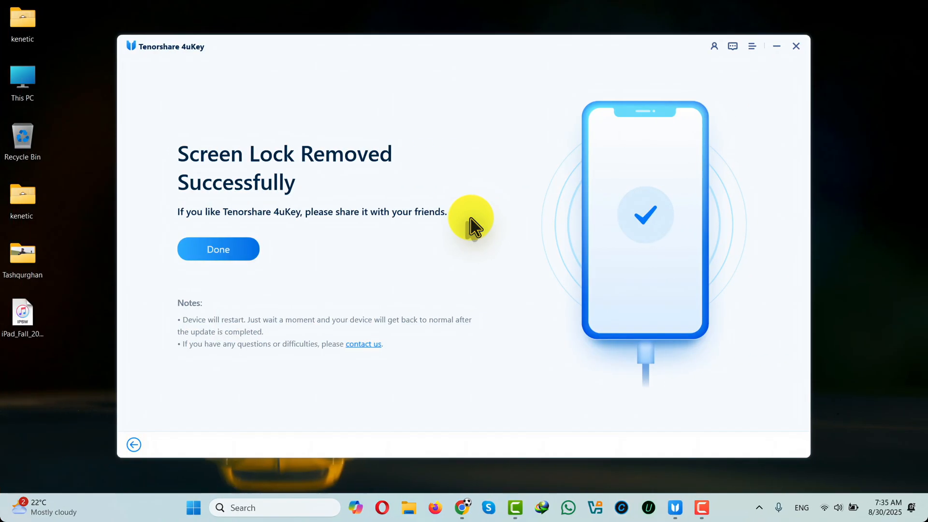
mouse_move(441, 215)
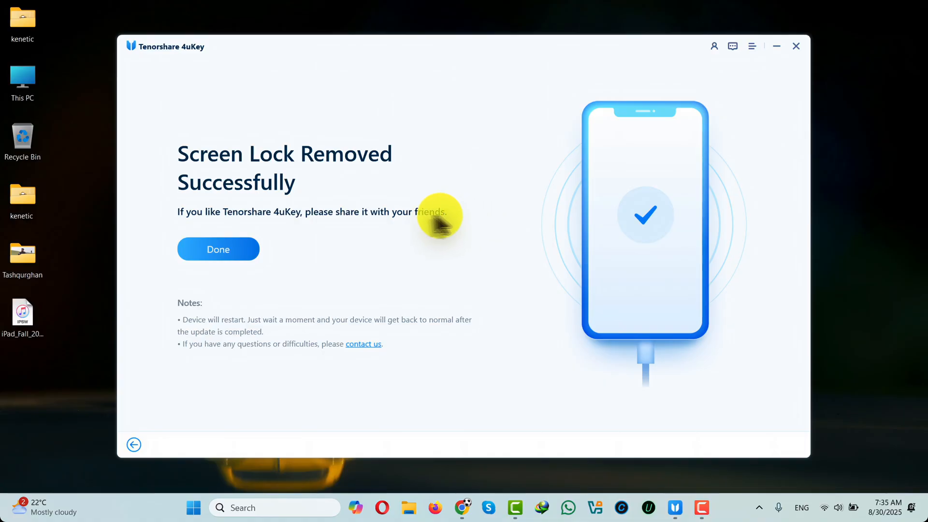
Dismiss the Screen Lock Removed Successfully page with Done
click(217, 249)
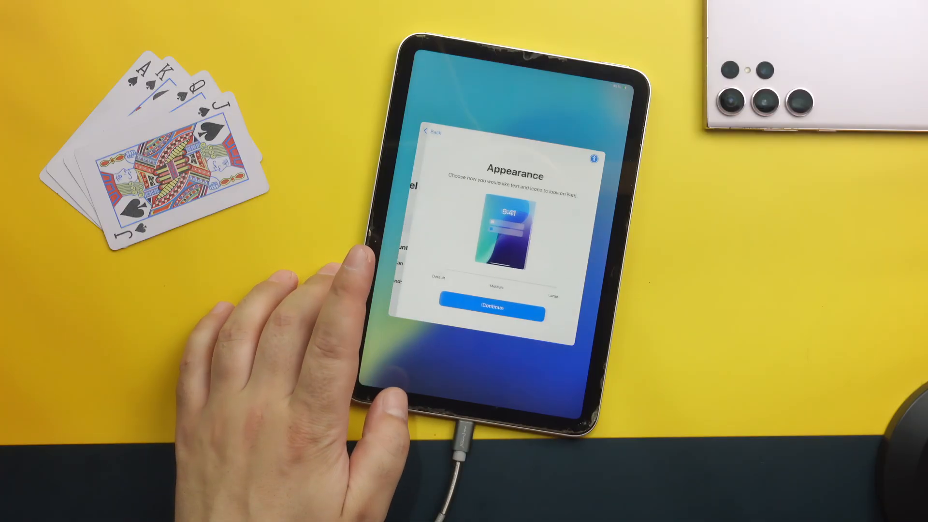
Finish the setup assistant: Appearance, Set Up Without Another Device, skip Touch ID, Get Started
click(491, 298)
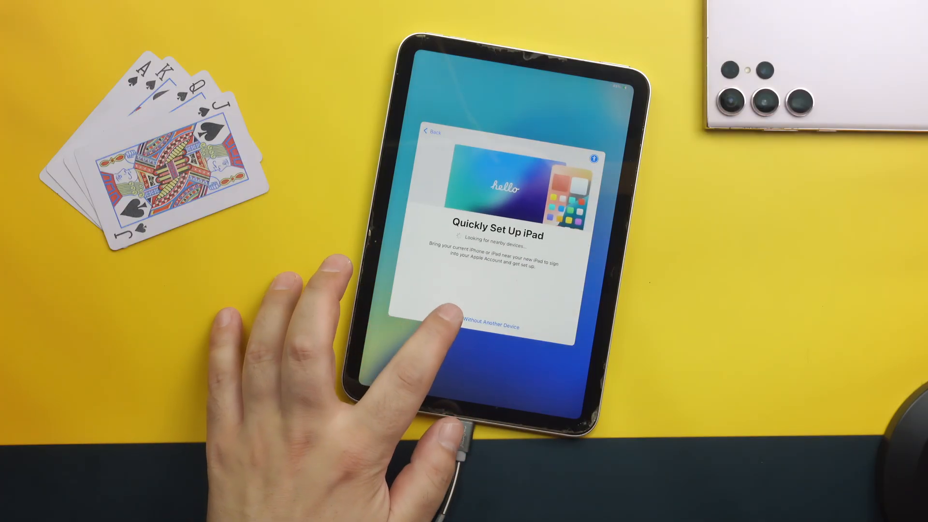
click(490, 326)
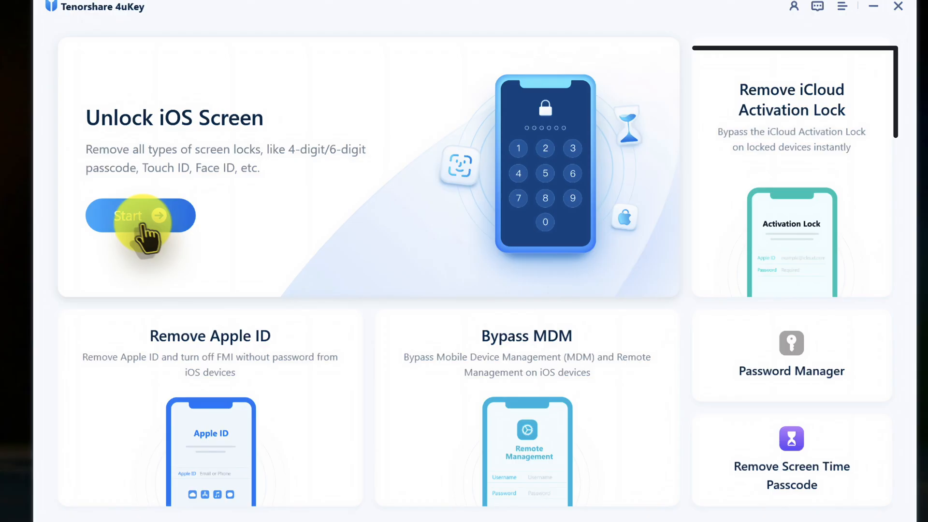
mouse_move(792, 173)
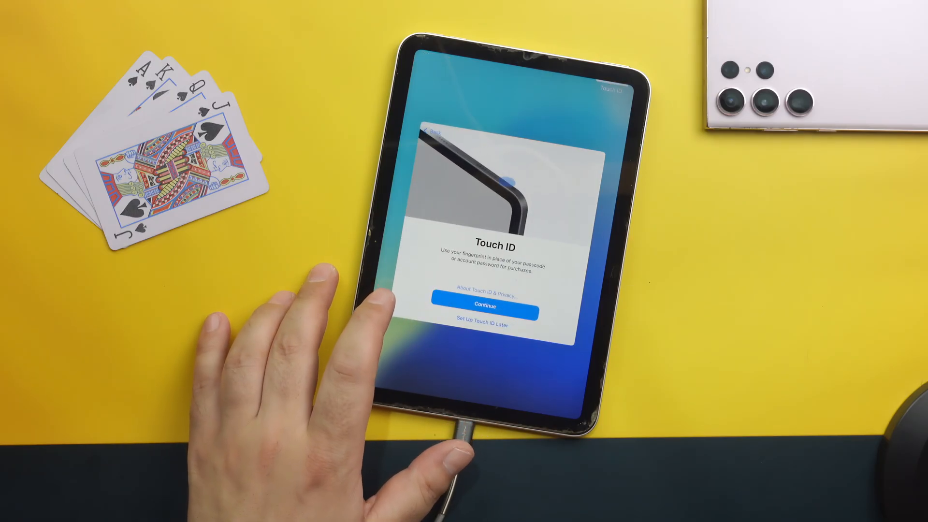
click(484, 307)
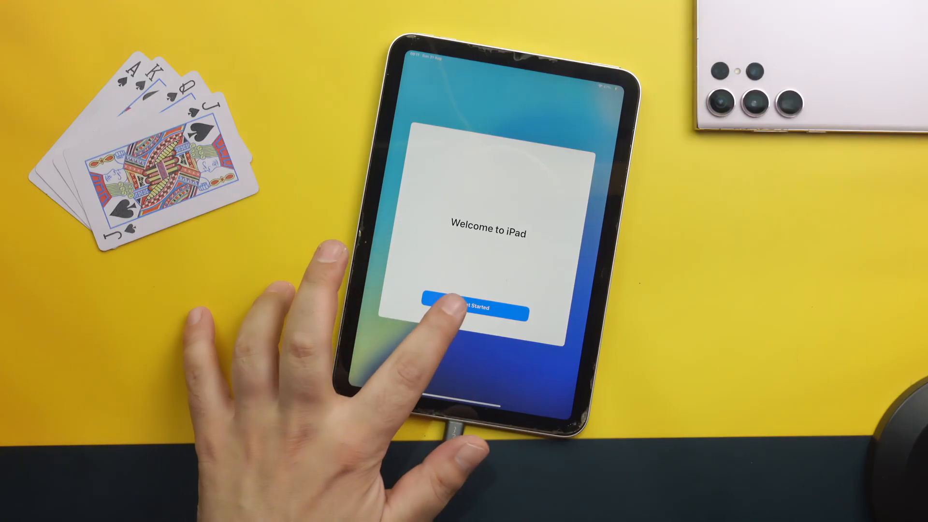
click(474, 309)
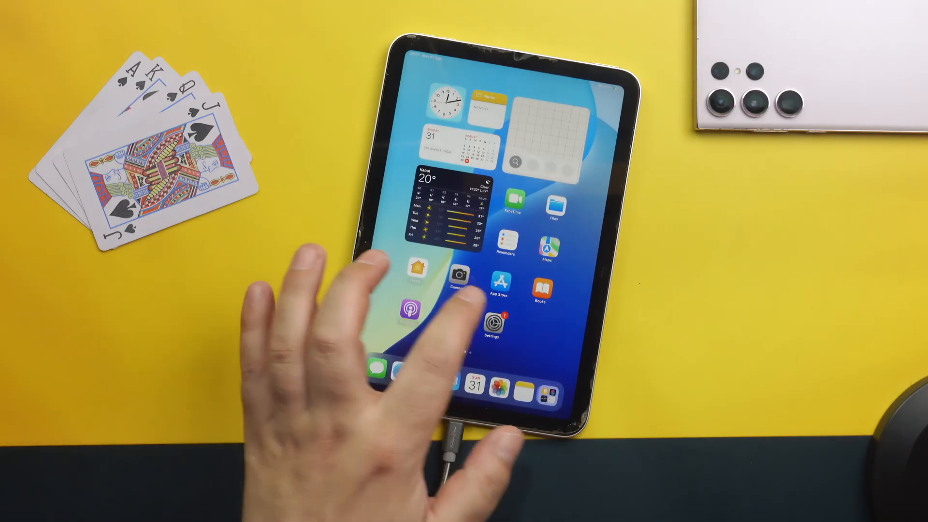
scroll(left, 3)
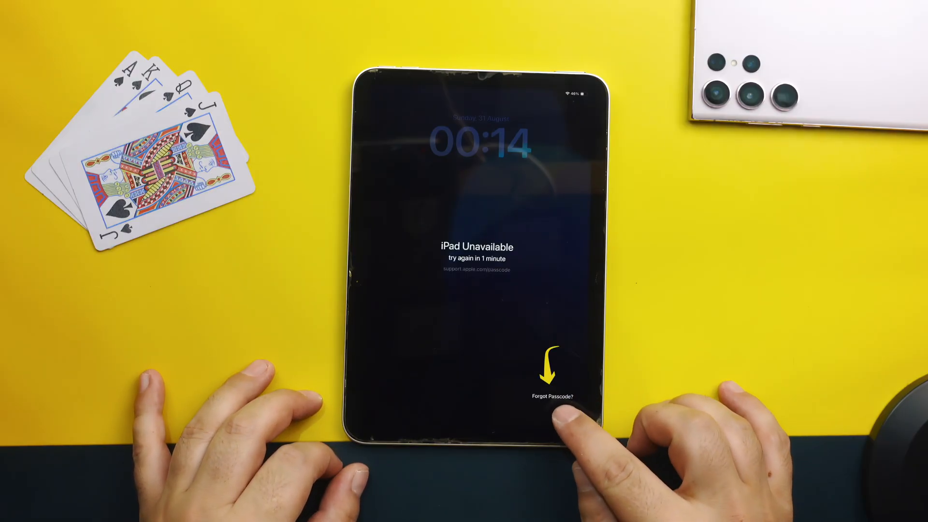
Use Forgot Passcode to start iPad Reset, enter the Apple ID password and confirm Erase iPad
click(553, 396)
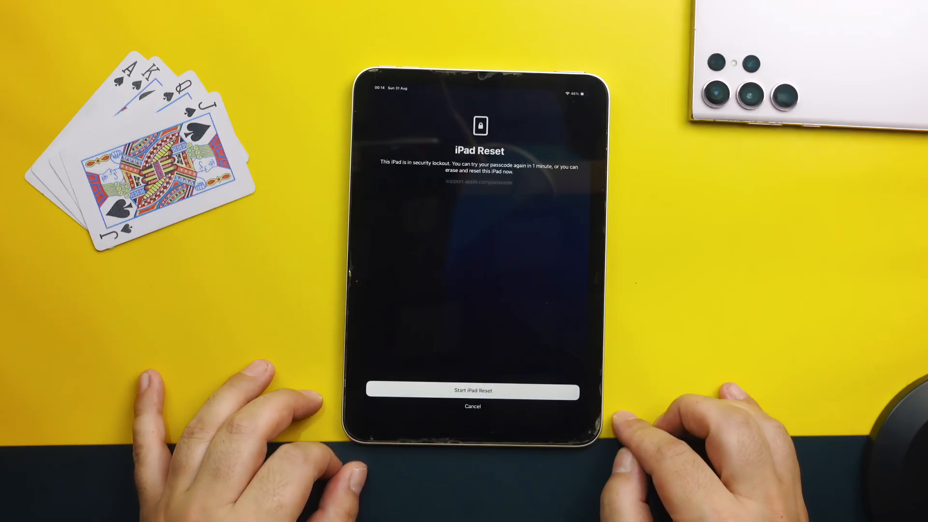
click(473, 390)
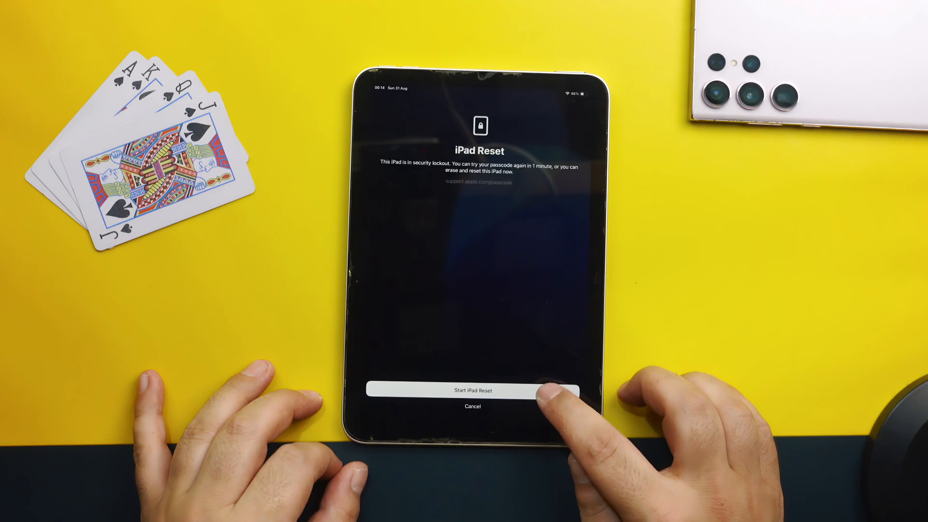
click(473, 390)
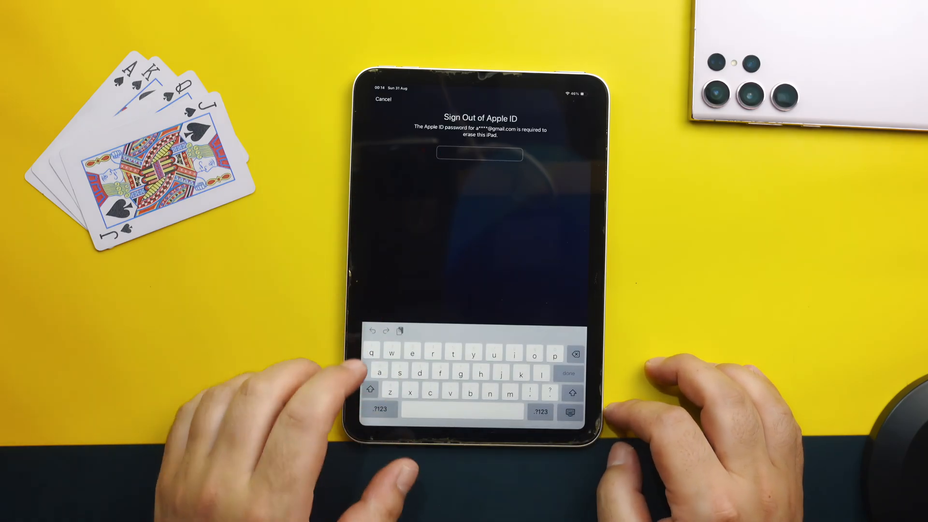
text(password)
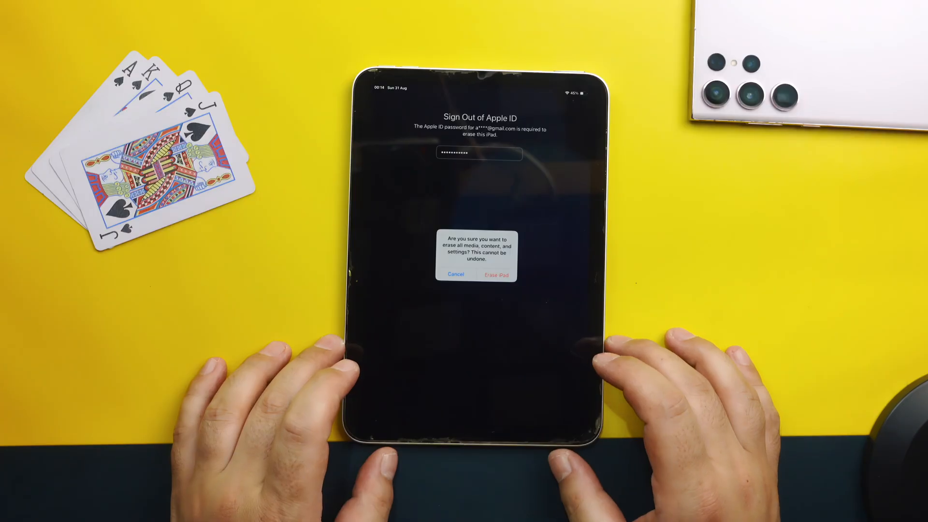
click(455, 274)
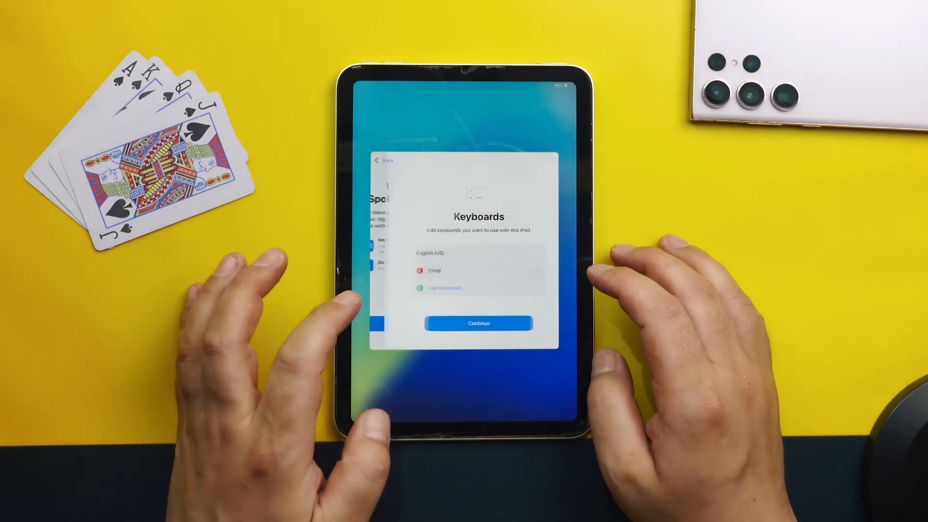
Accept the default Keyboards and tap Get Started to reach the home screen
click(479, 323)
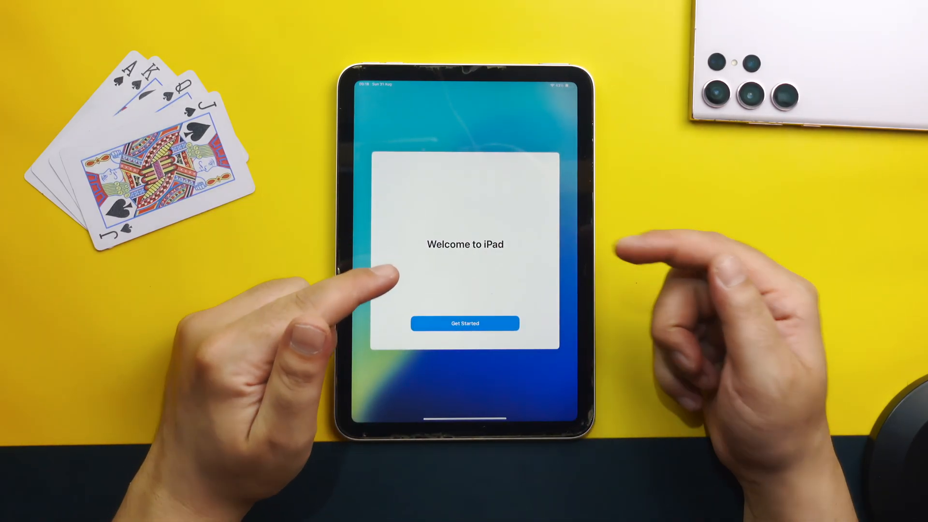
click(465, 323)
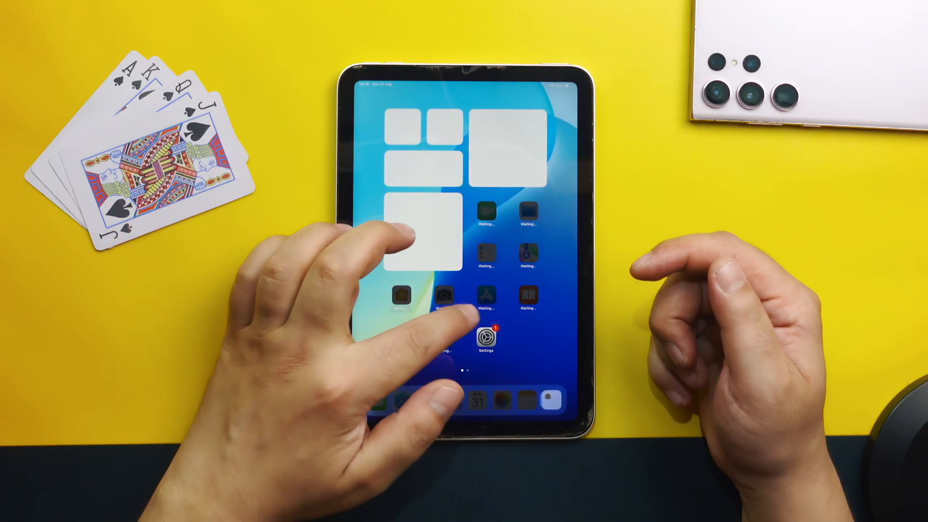